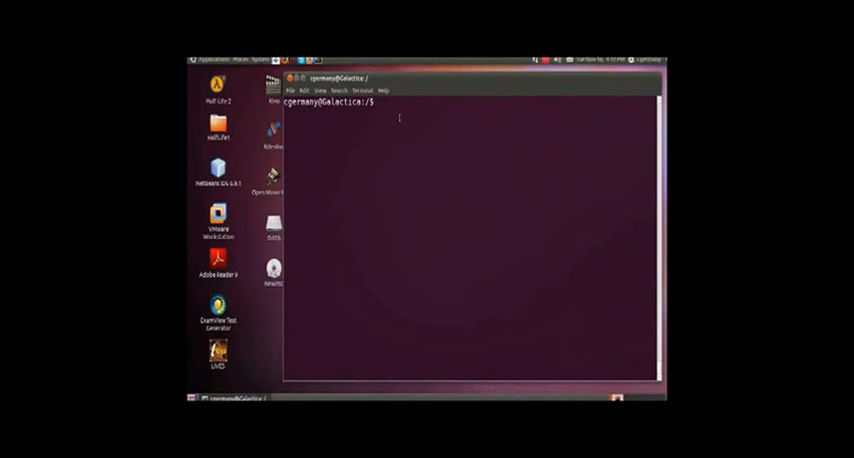
Run 'sudo apt-get install nfs-kernel-server' to install the NFS kernel server package.
type("sudo")
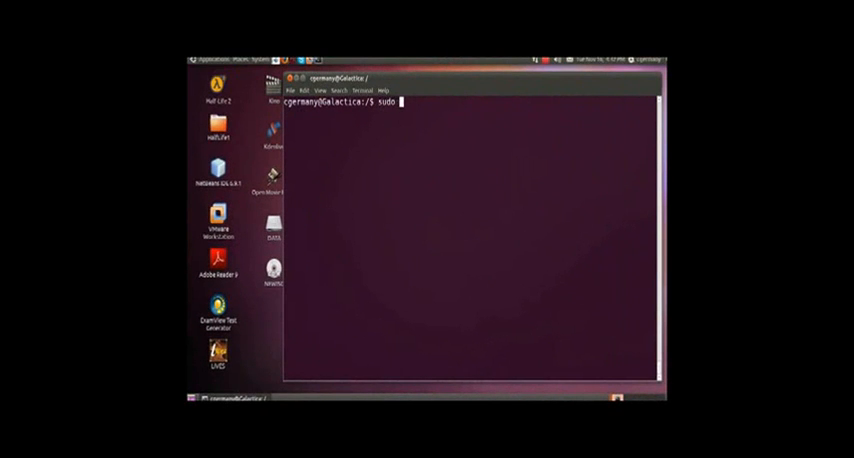
type("apt-")
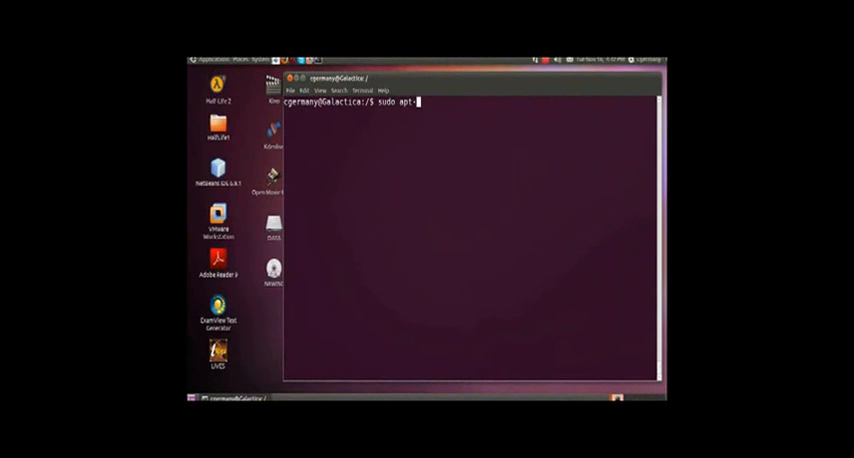
type("get install")
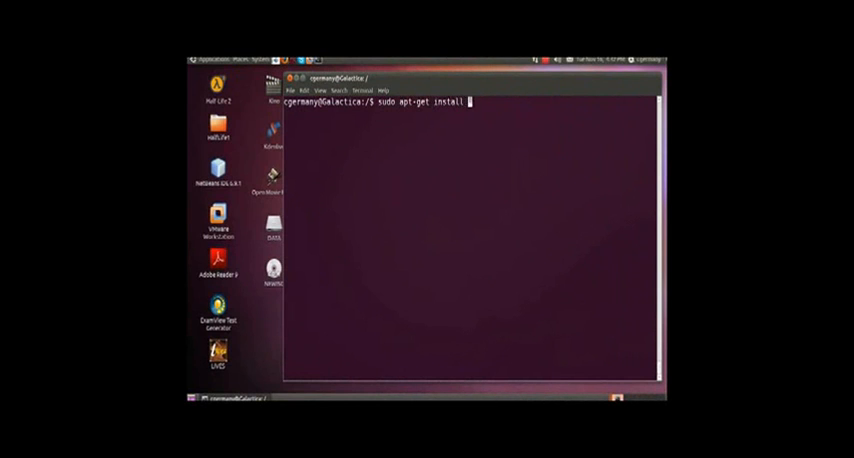
type("nfs-ke")
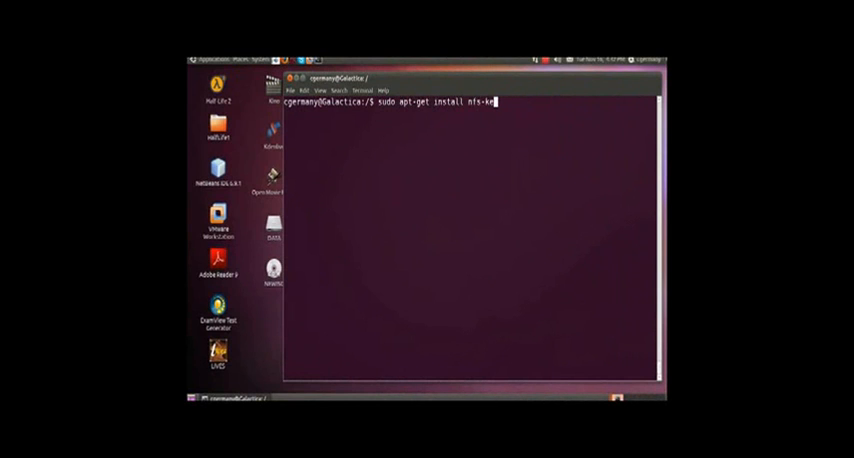
type("rnel-server")
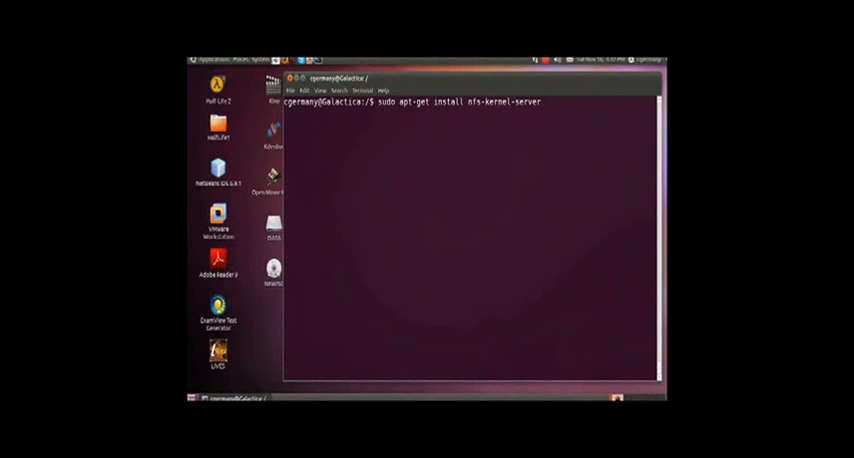
key("Return")
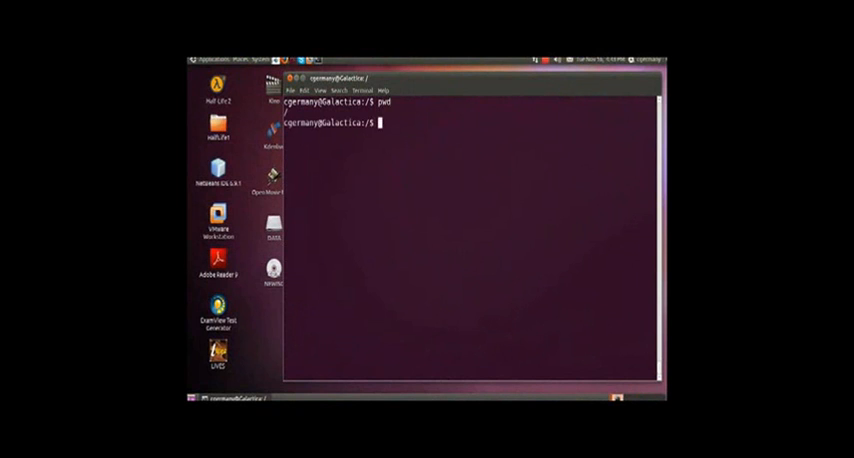
Create the DATA directories with sudo mkdir, check umask, list contents with ls -l, and begin chmod 777.
type("sudo")
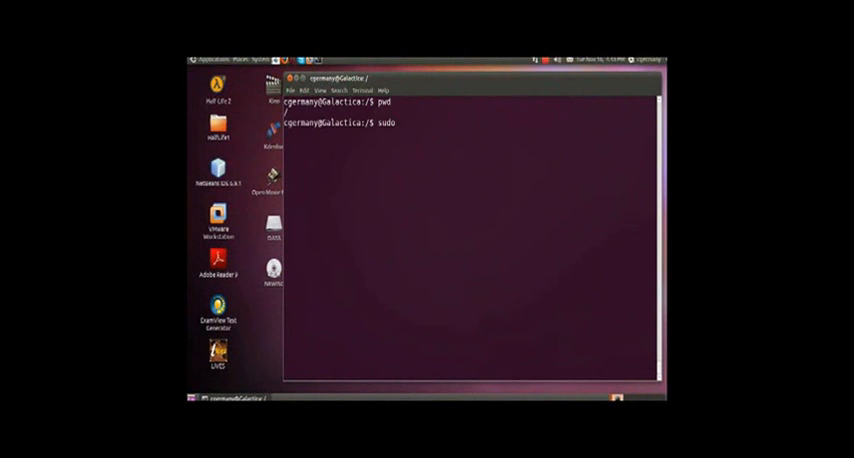
type("mkdir DATA1")
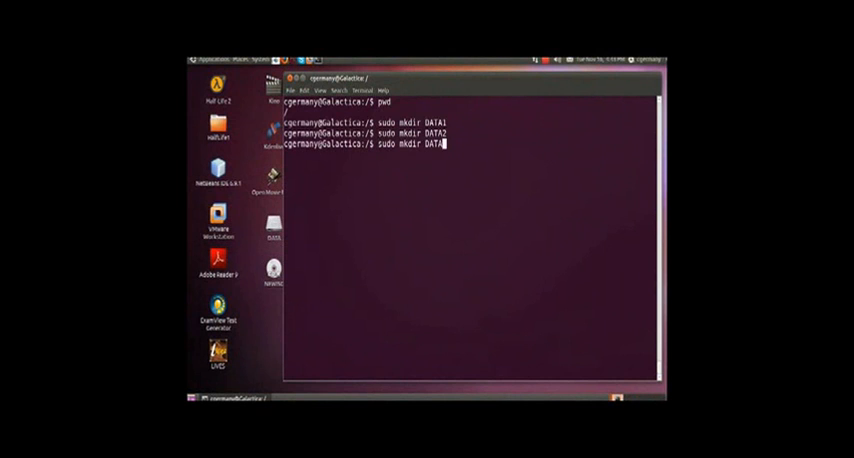
type("umas")
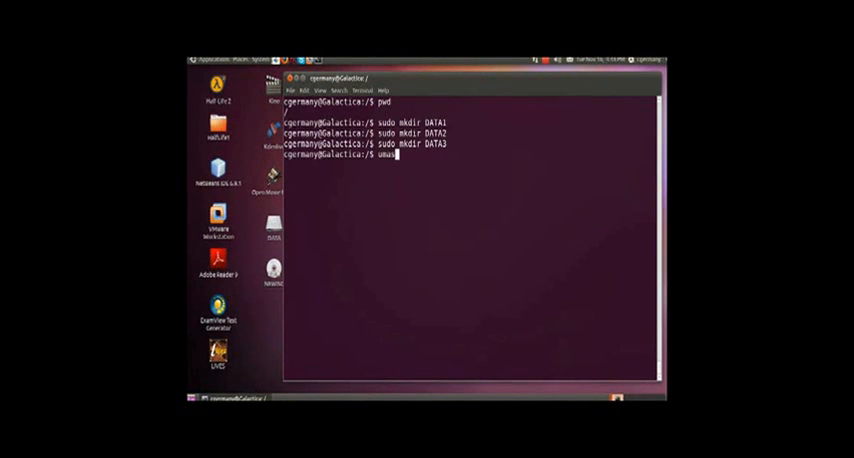
key("Return")
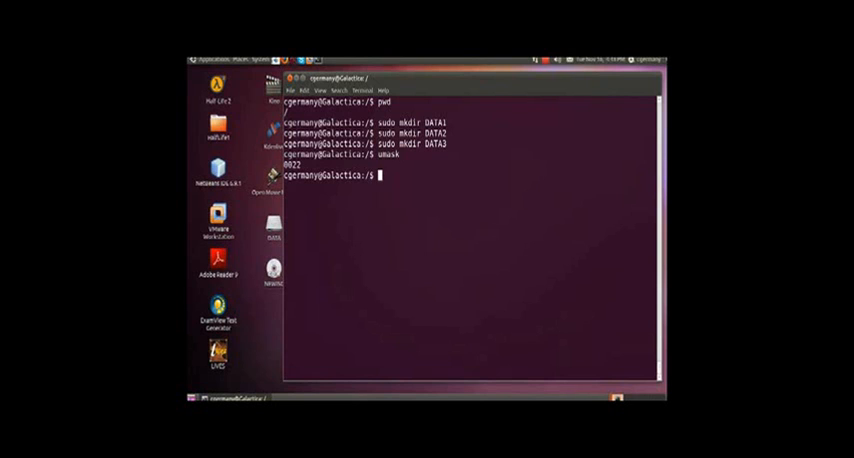
type("ls")
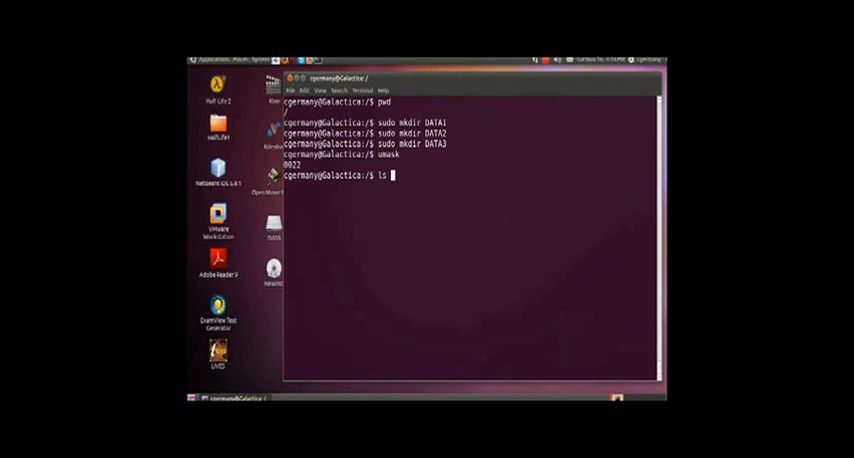
key("Return")
type("sudo")
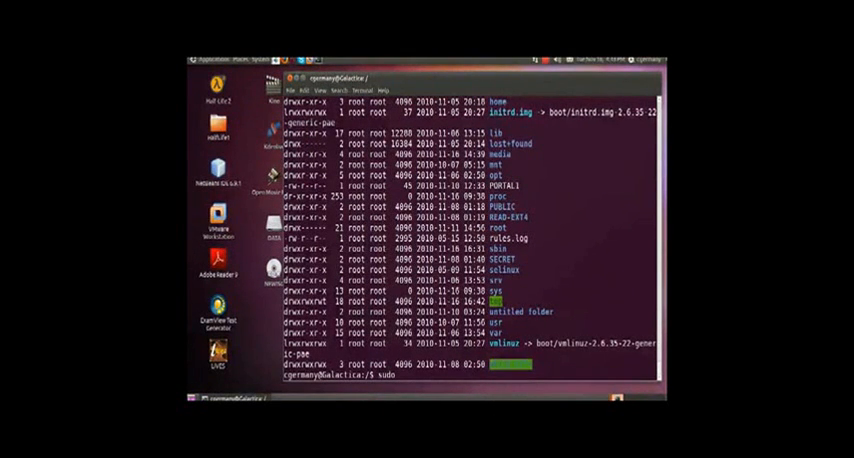
type("chmod 77")
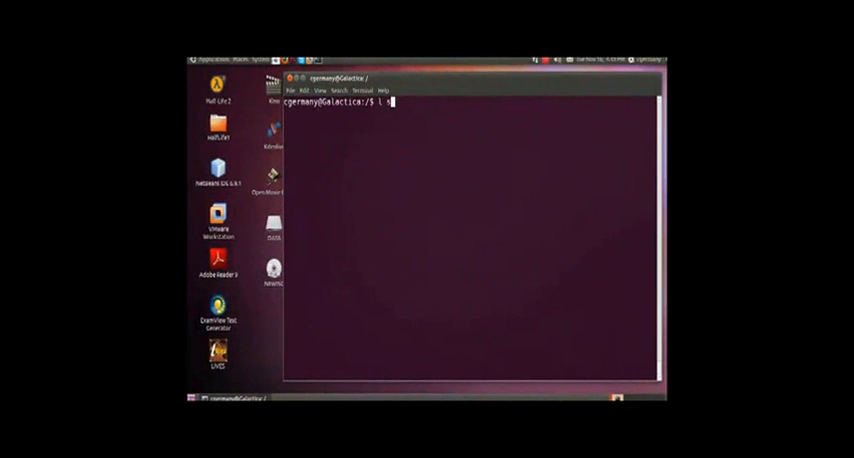
key("Return")
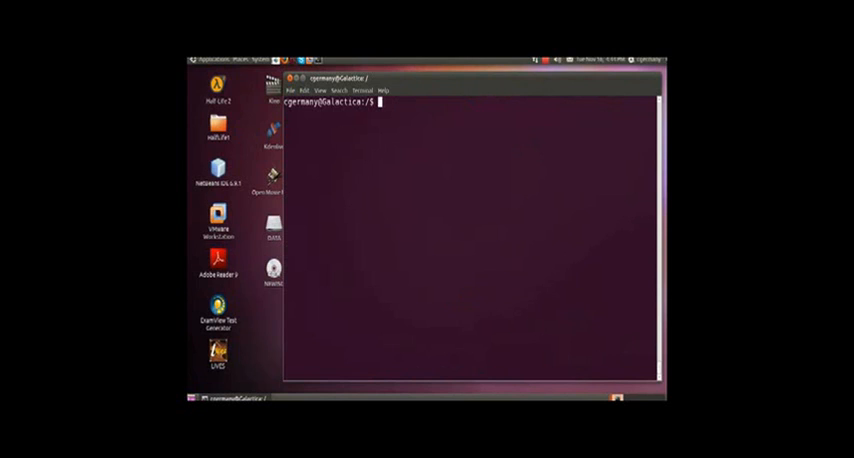
type("c")
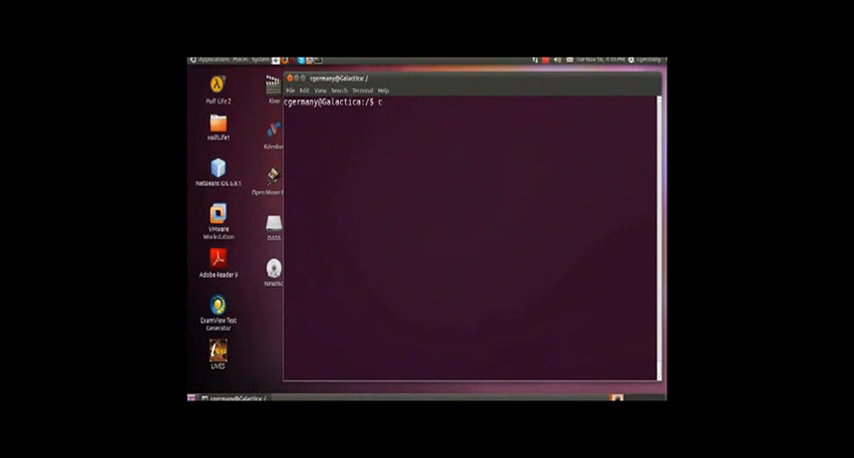
Display /etc/exports with cat, then open it in nano with sudo for editing.
type("at /etc/")
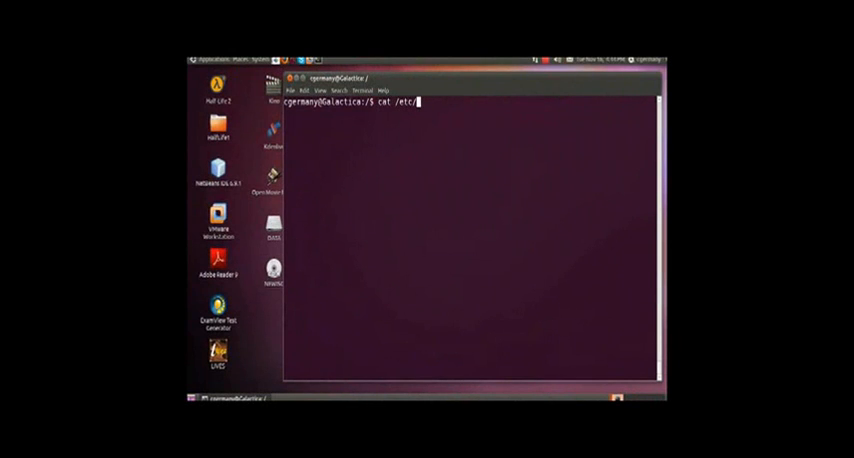
type("exports")
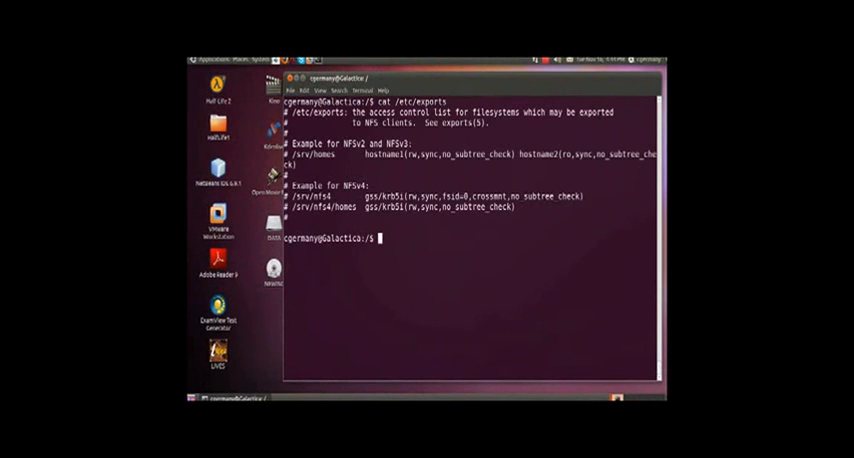
type("sudo nano /etc/export")
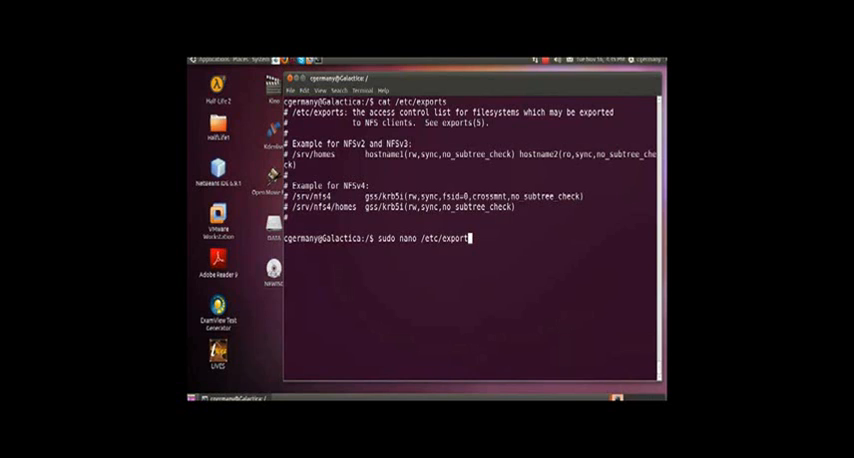
key("Return")
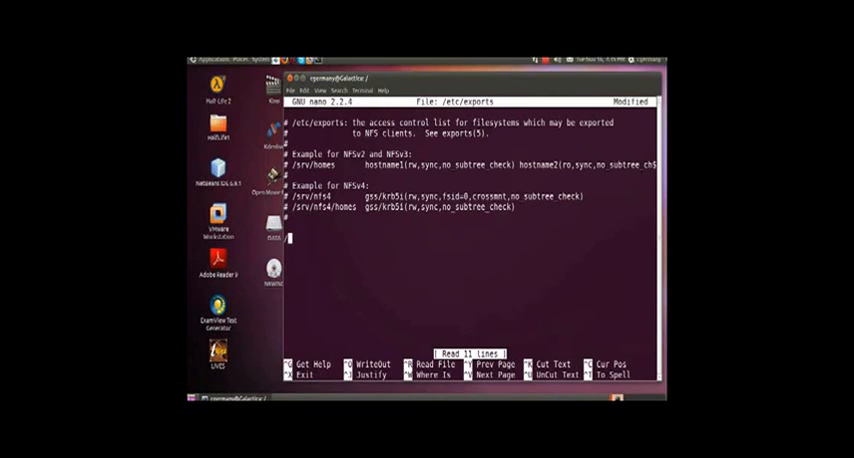
Write the /DATA1 export line for 199.207.13.0/255.255.255.0 with (rw,sync) options.
type("/DATA")
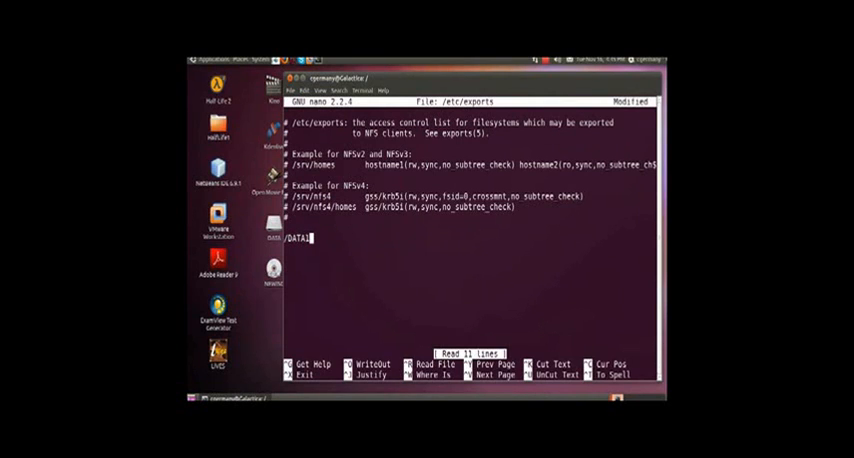
type("199.207.13.")
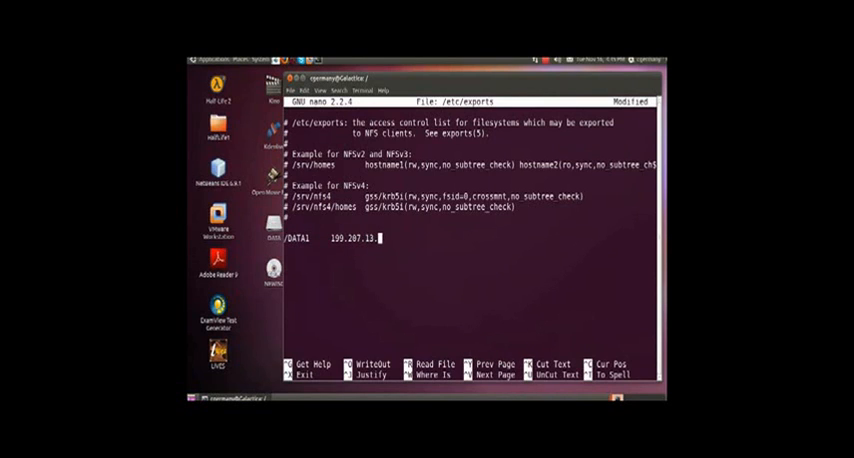
type("0/")
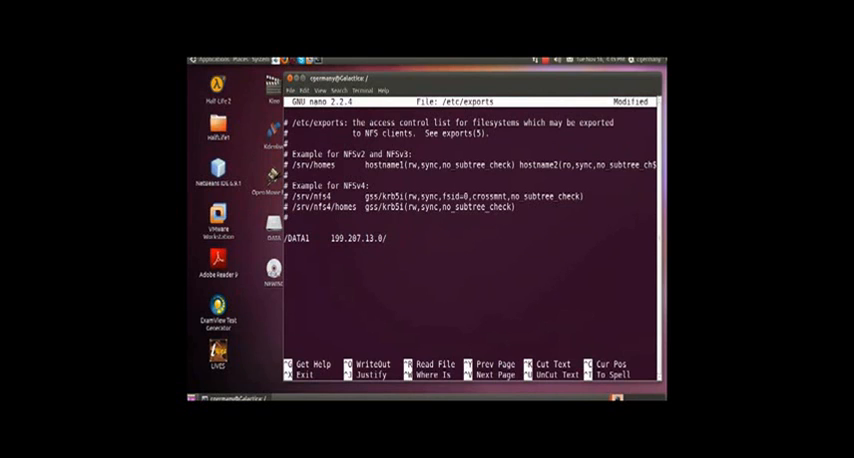
type("/255.255.25")
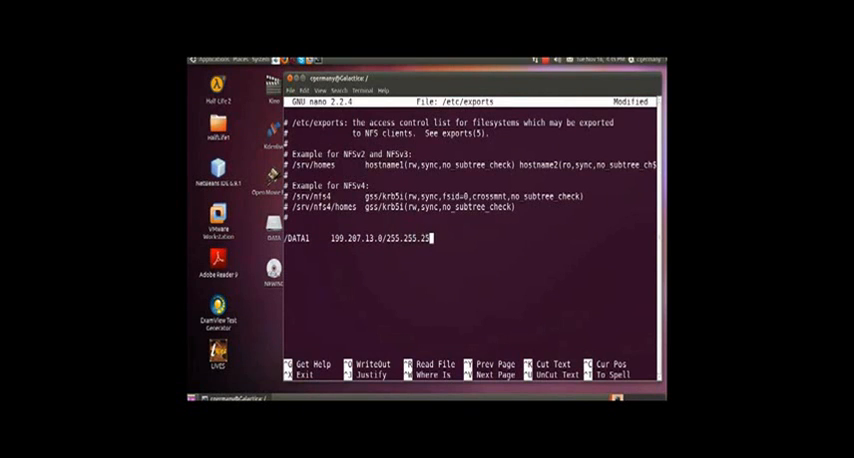
type("0")
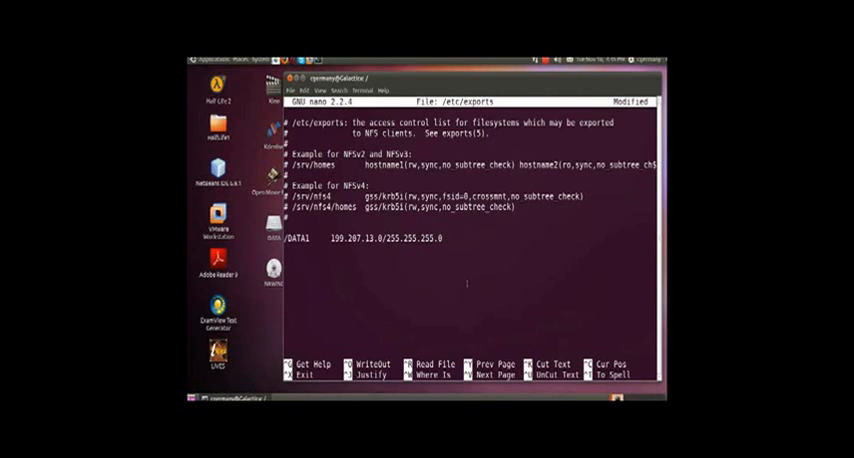
type("(rw,sync")
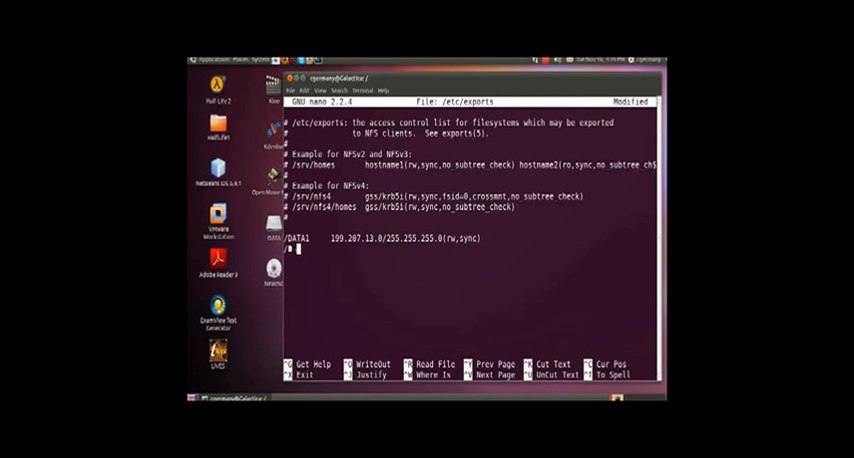
Add the /DATA2 export line for 199.207.13.0/255.255.255.0 with (rw,sync).
type("/DATA2     199")
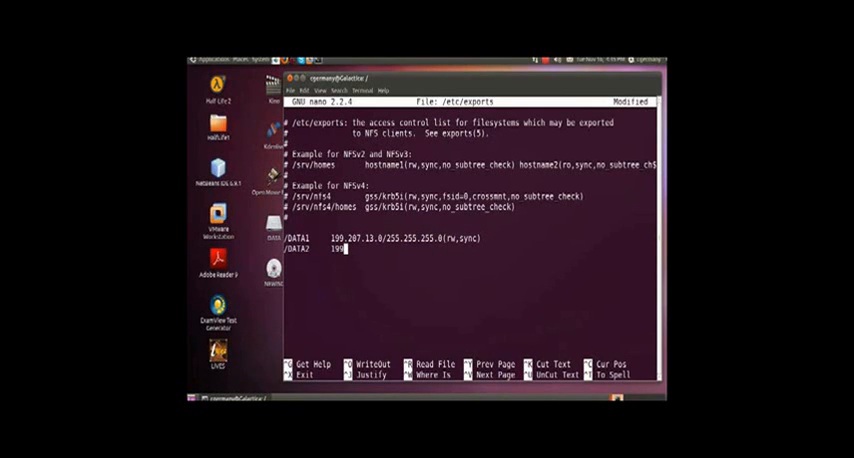
type("207.13.")
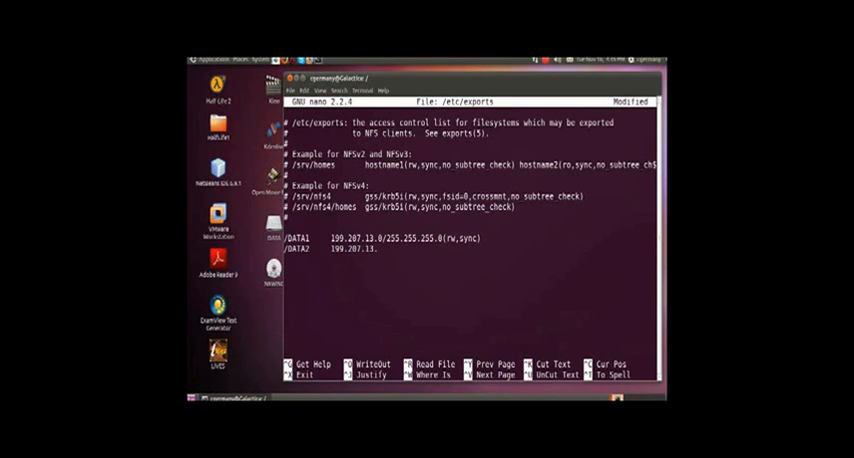
type("0/255.255.255.")
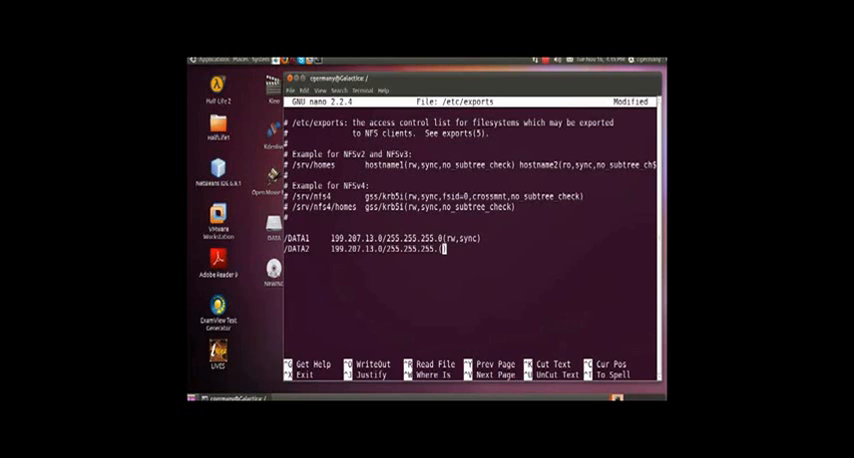
type("rw,")
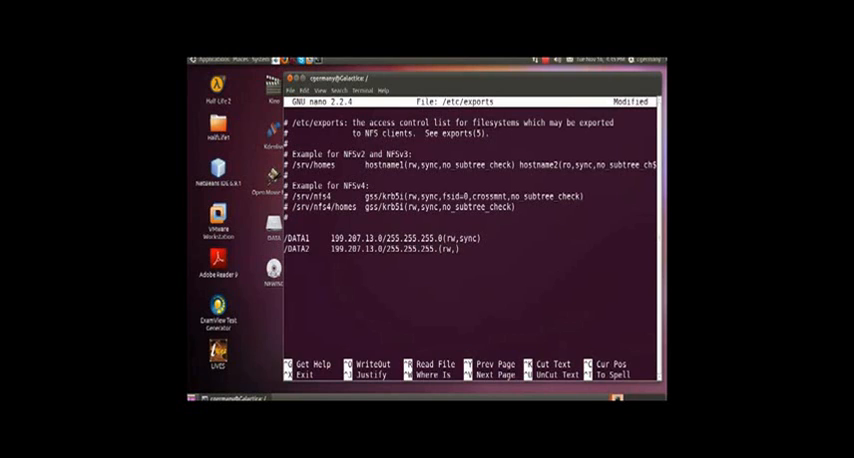
type("syn")
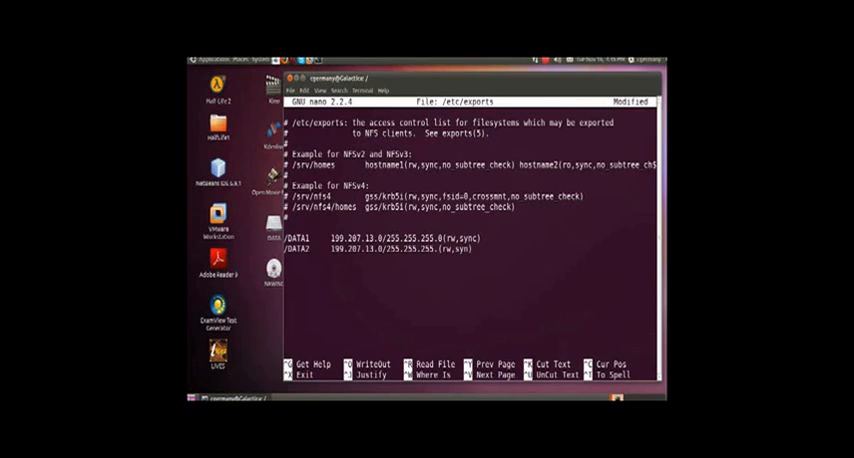
type("c")
type("/DATA3")
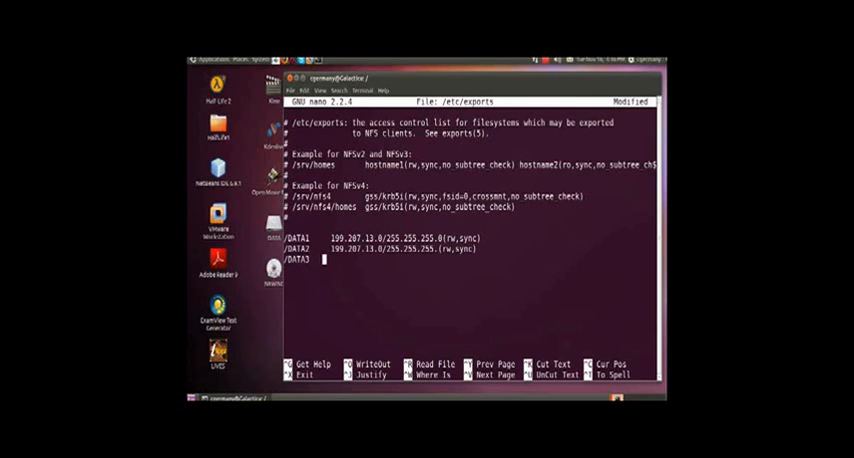
Add the /DATA3 export line for 199.207.13.0/255.255.255.0 with (ro,sync).
type("199.207.")
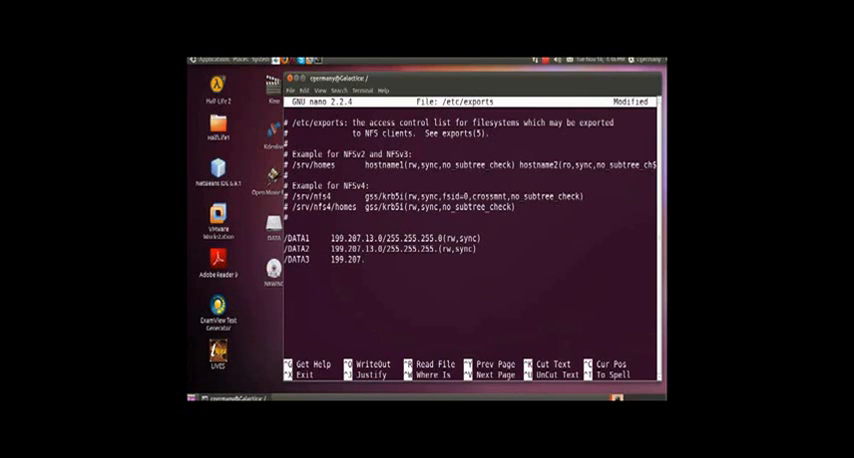
type("13.0/255.")
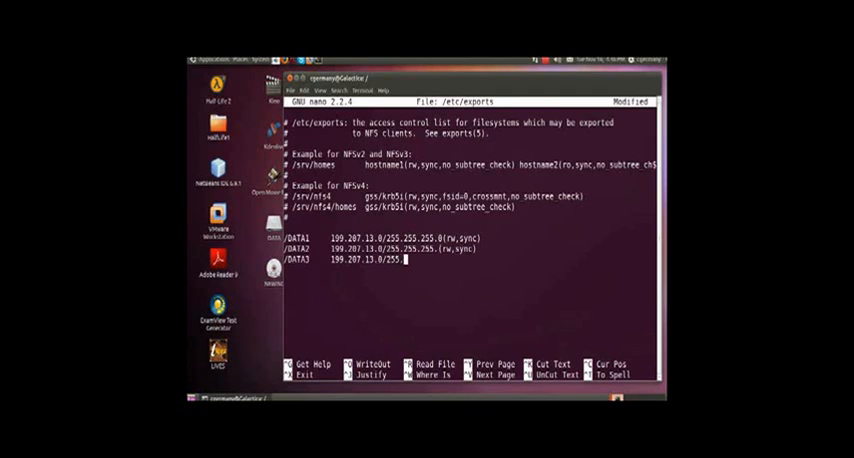
type("255.255.0(")
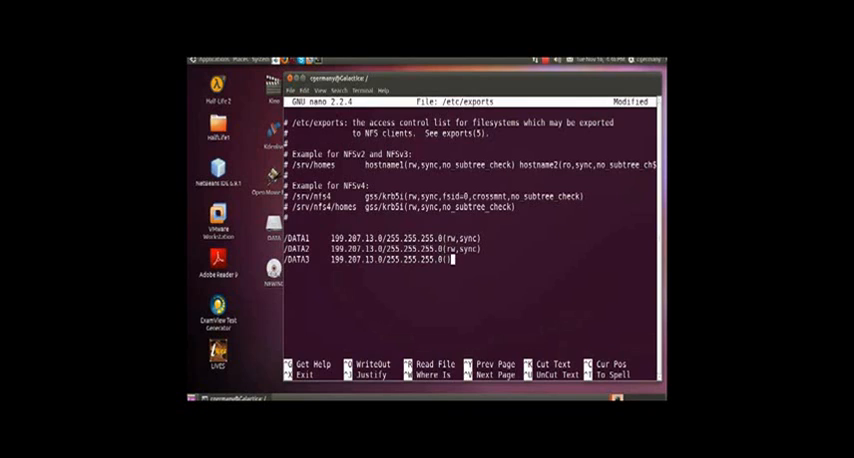
type("ro,")
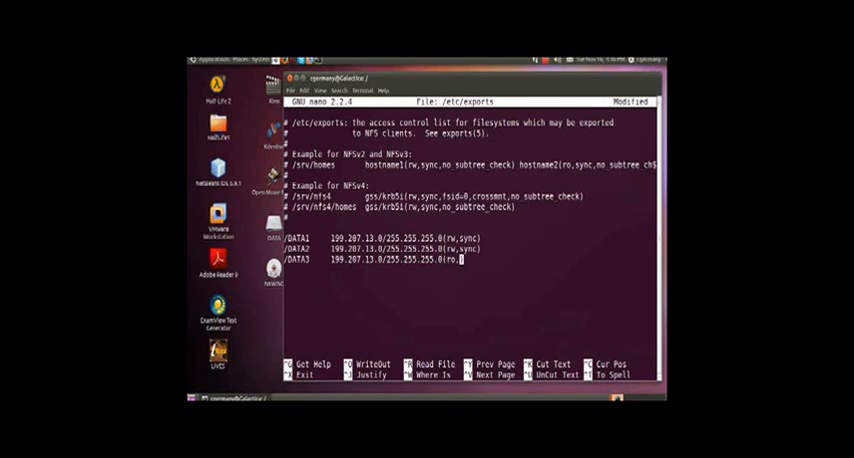
type("sync")
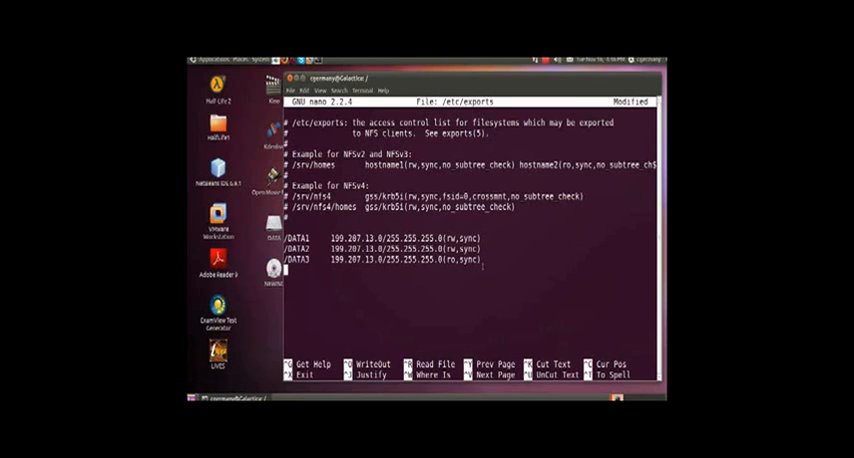
Save and exit nano with Ctrl+X, redisplay /etc/exports with cat, and clear the screen.
key("ctrl+x")
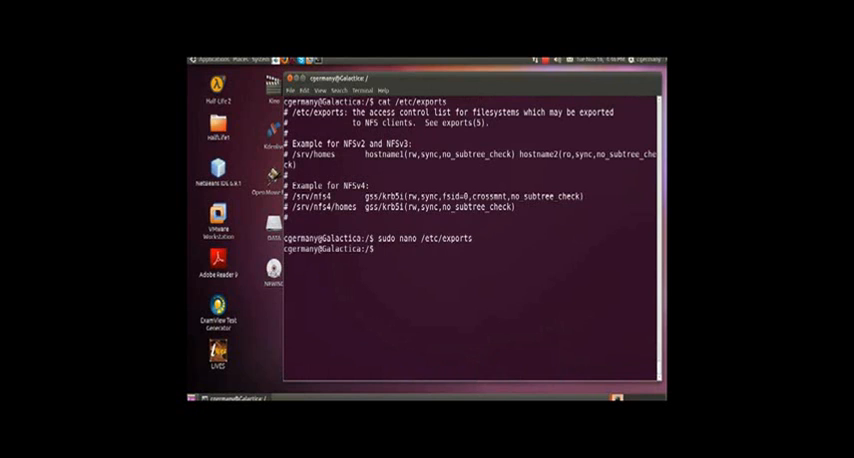
type("sudo nano /etc/exports")
type("cat /etc/exports")
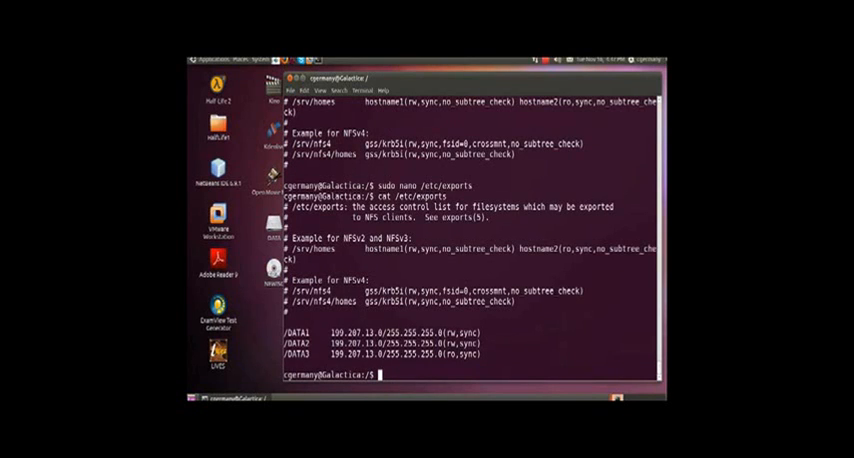
type("ckear")
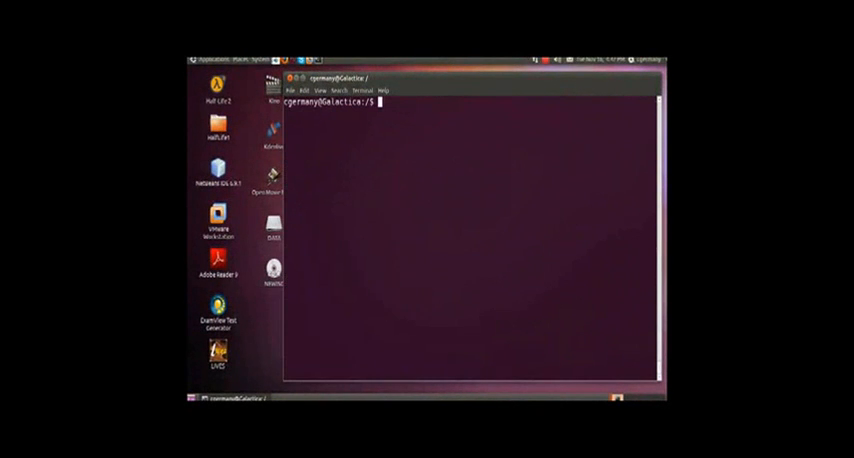
Run 'sudo exportfs -a' to apply the three DATA exports, showing subtree_check warnings.
type("sudo exportfs -a")
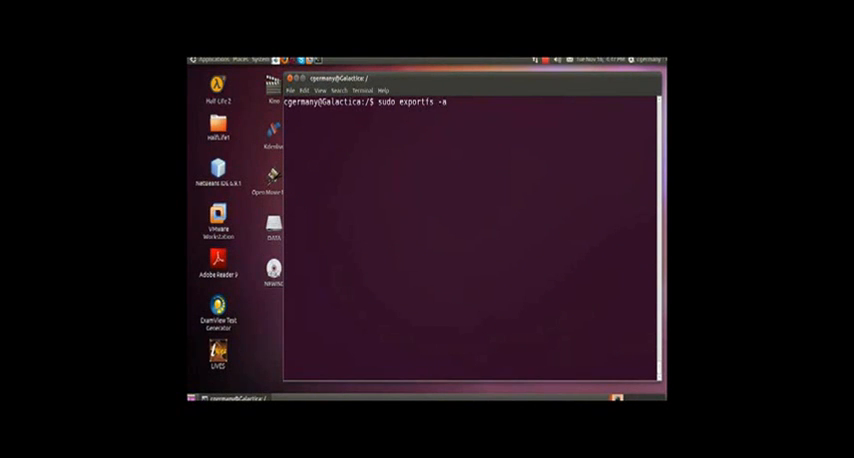
key("Return")
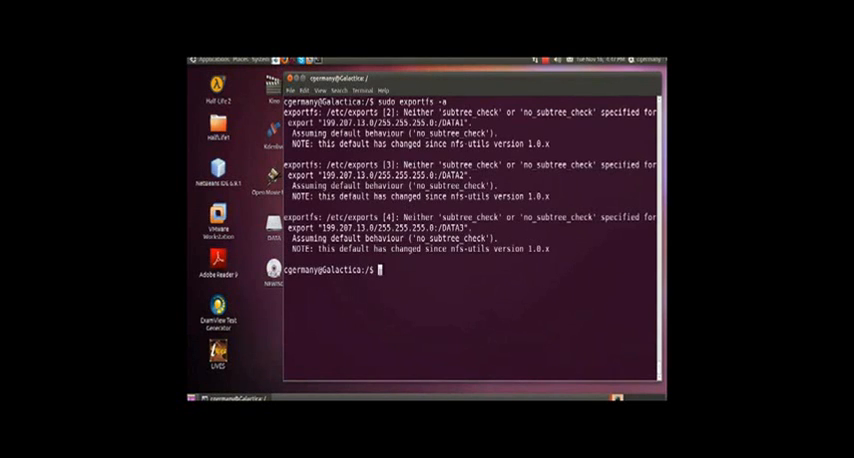
type("sudo exportfs -a")
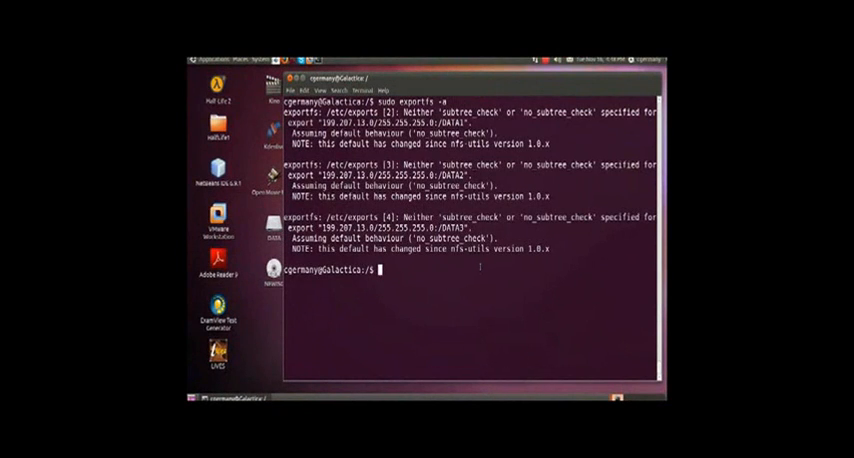
Enter 'sudo /etc/init.d/nfs-kernel-server restart' to restart the NFS service.
type("sudo /et")
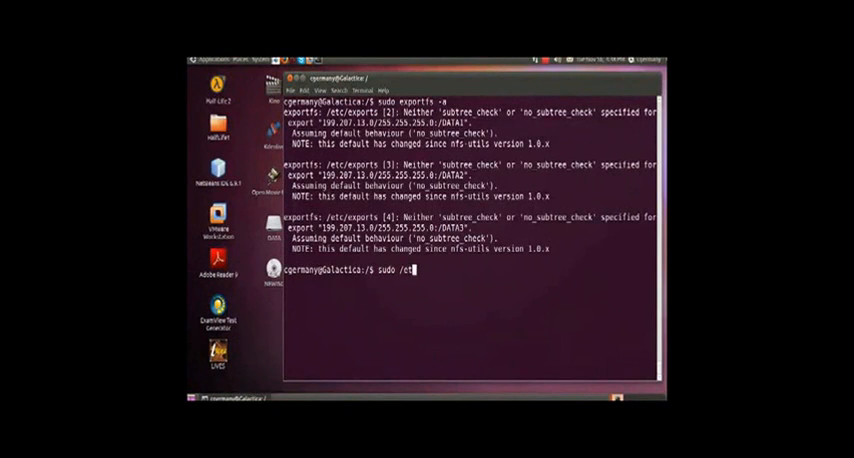
type("c/")
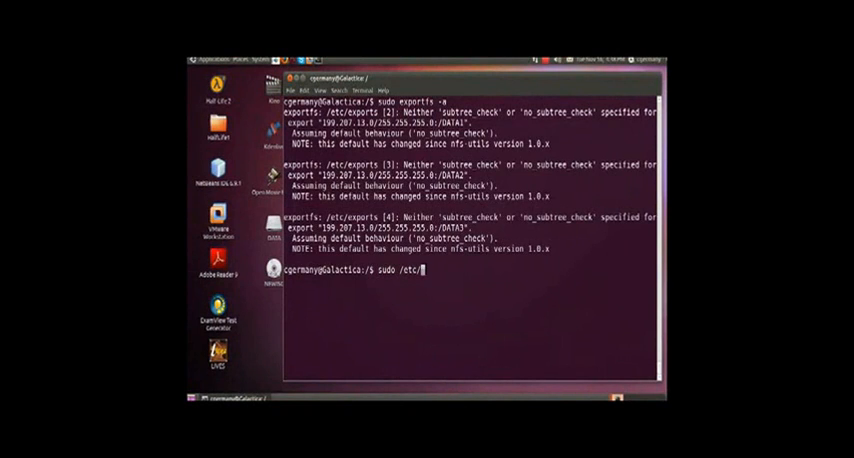
type("init.d/nfs-ke")
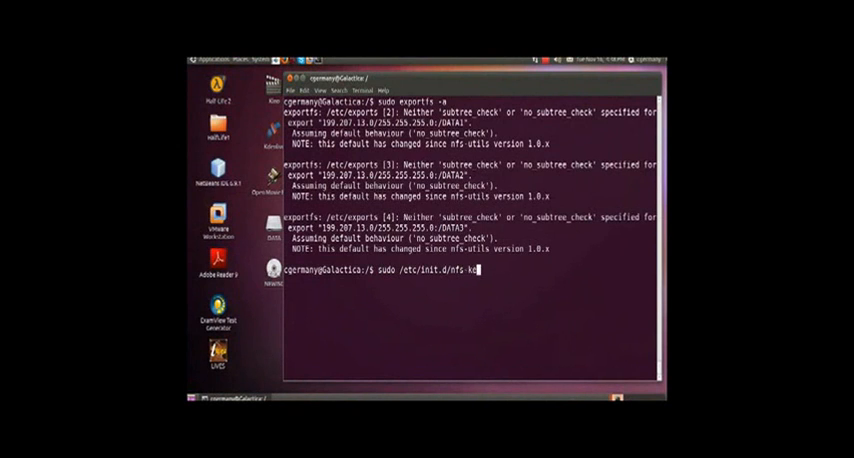
type("rnel")
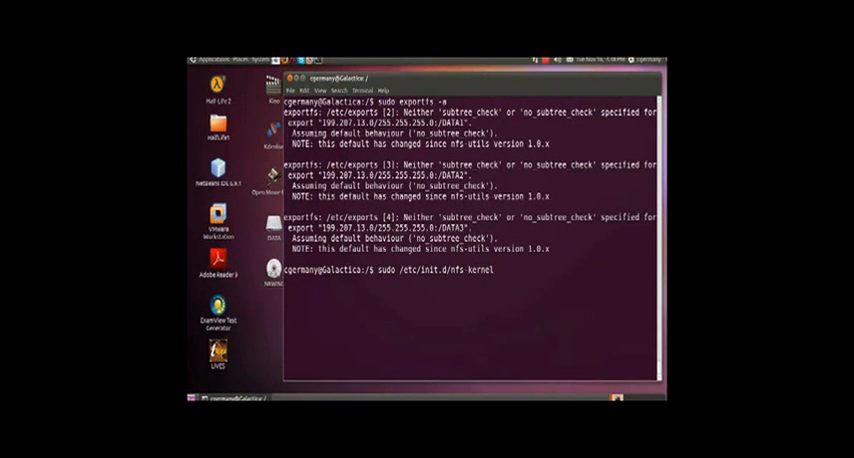
type("-serv")
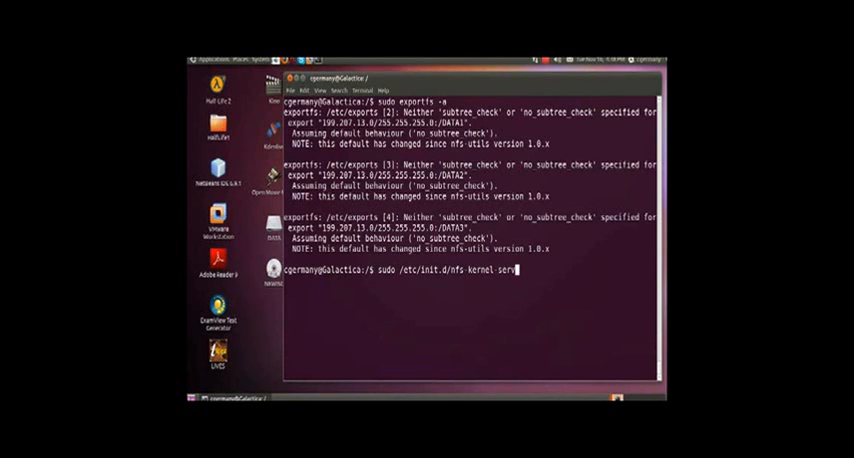